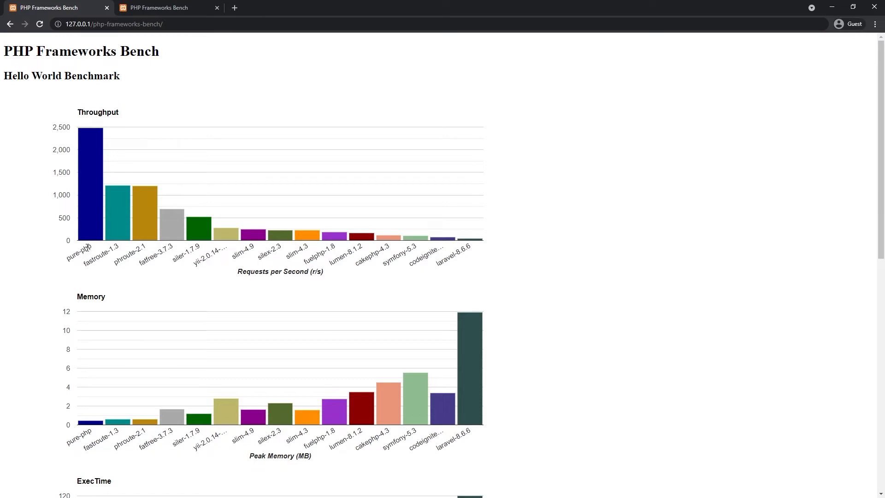
pyautogui.moveTo(158, 220)
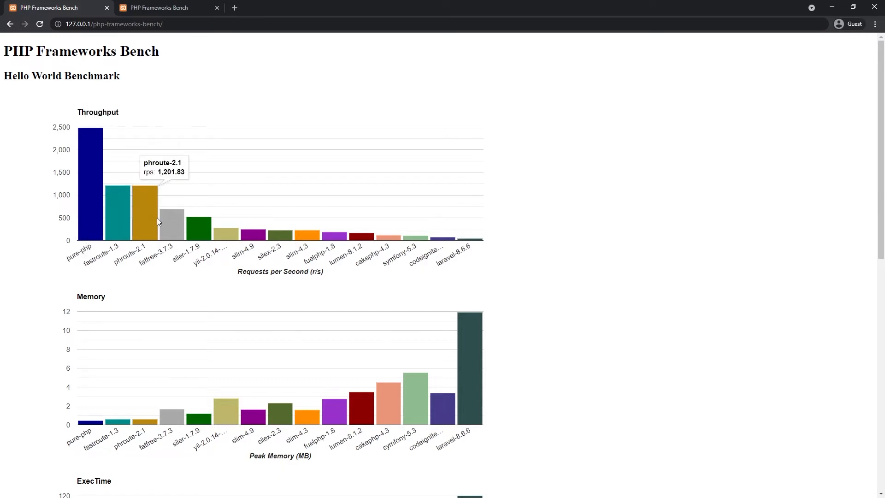
pyautogui.moveTo(253, 234)
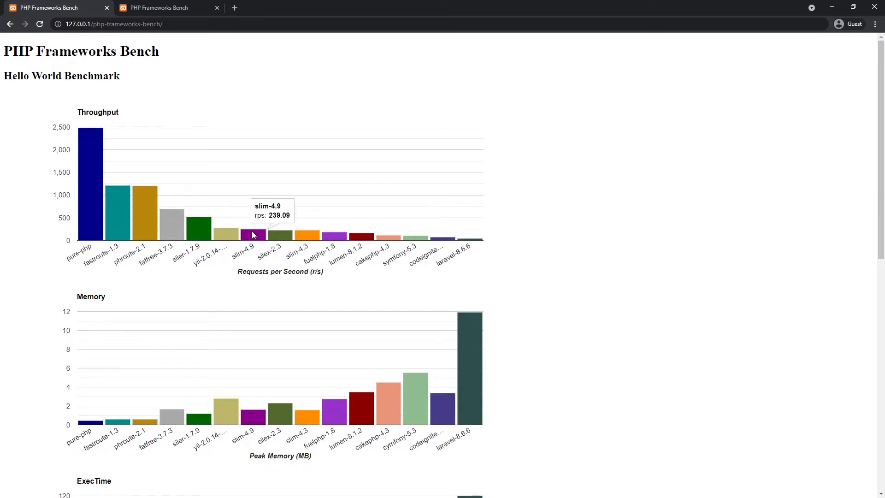
pyautogui.moveTo(352, 237)
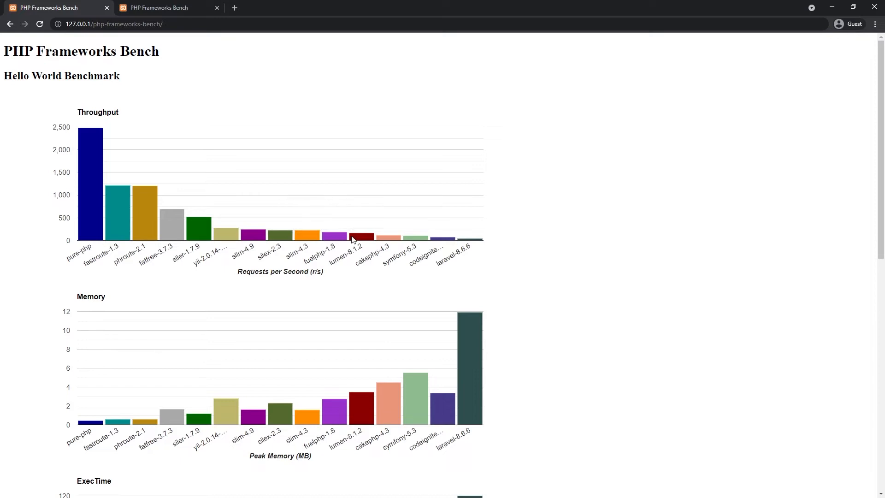
pyautogui.moveTo(410, 240)
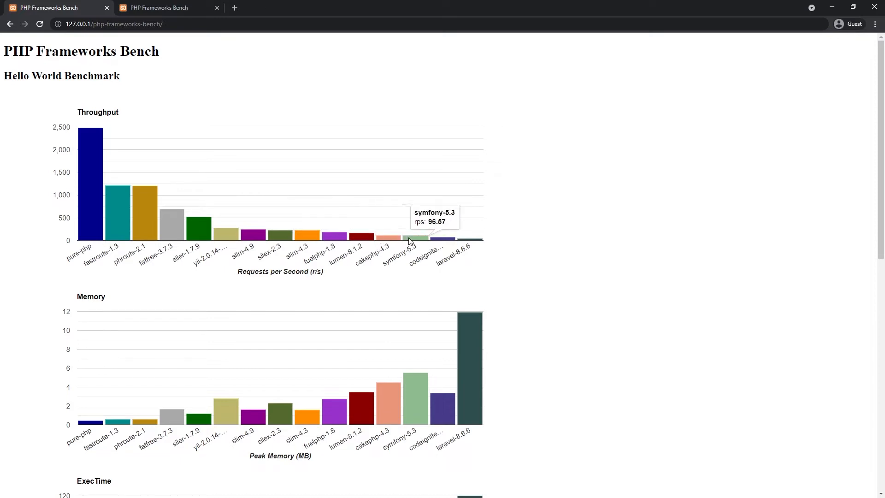
pyautogui.moveTo(388, 239)
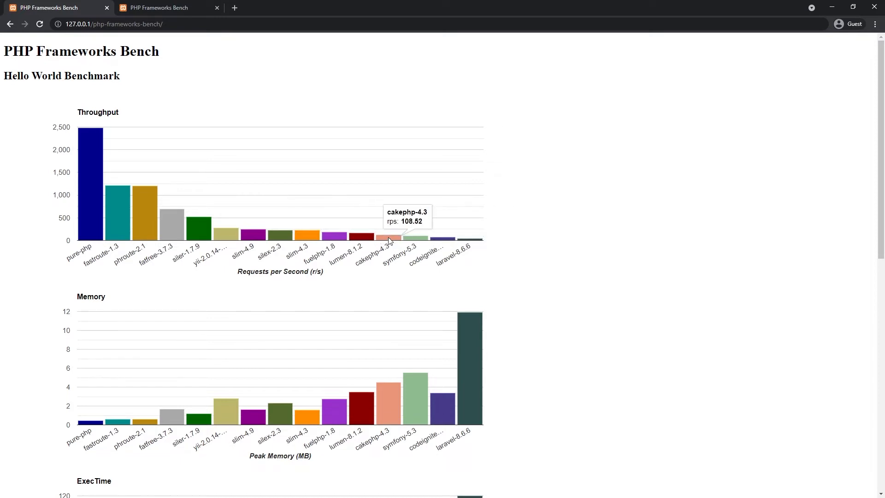
pyautogui.moveTo(227, 240)
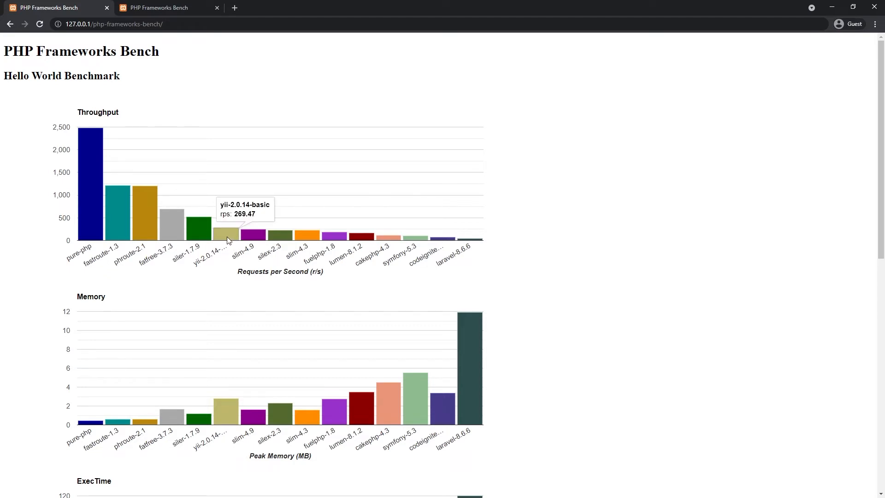
pyautogui.moveTo(234, 238)
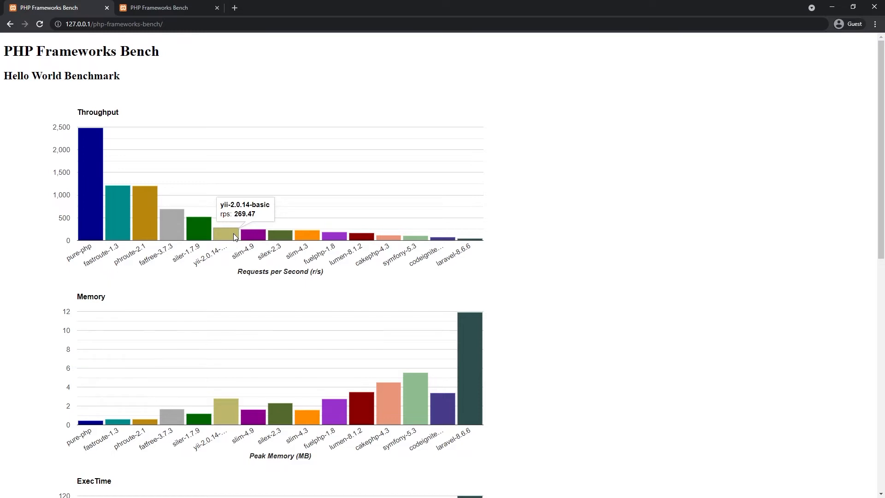
pyautogui.moveTo(121, 223)
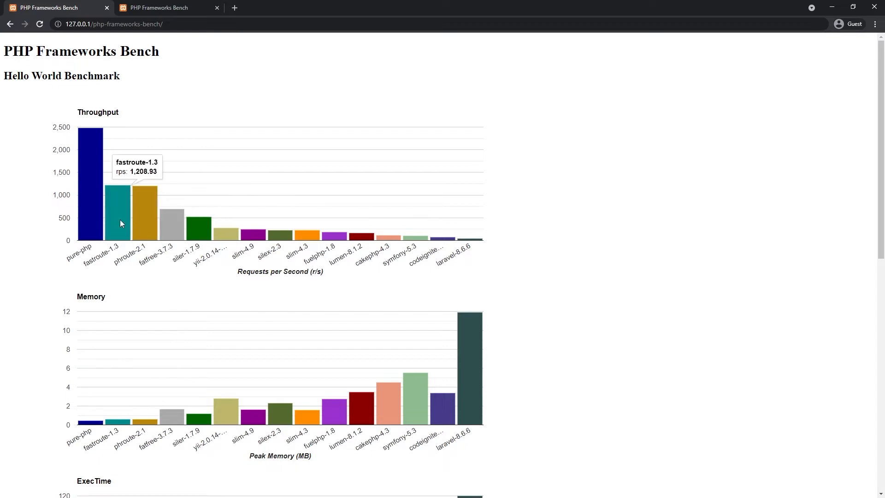
pyautogui.moveTo(118, 222)
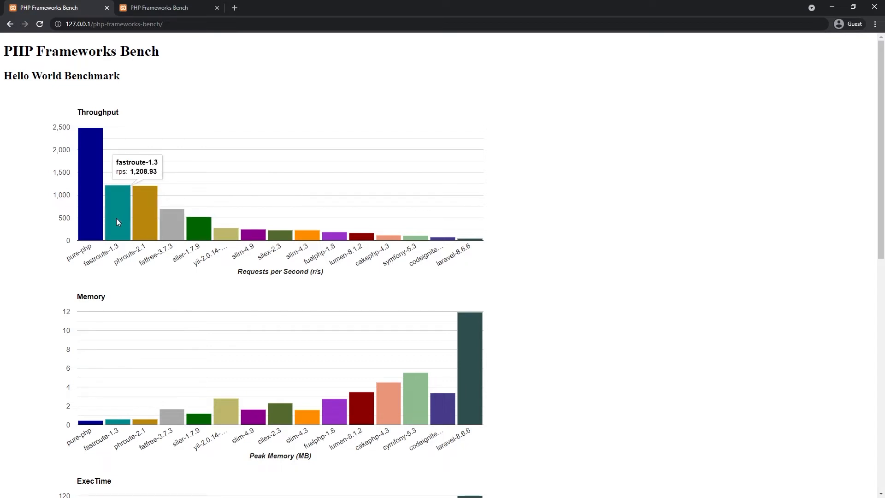
pyautogui.moveTo(150, 227)
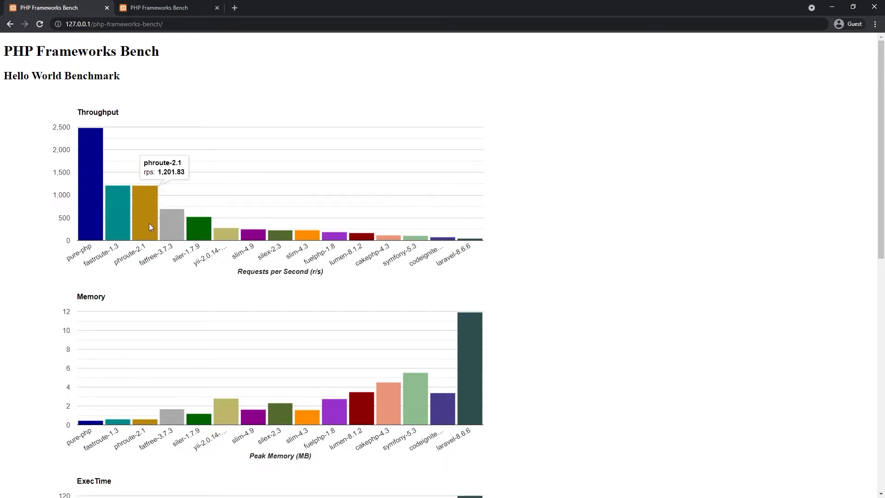
pyautogui.moveTo(116, 236)
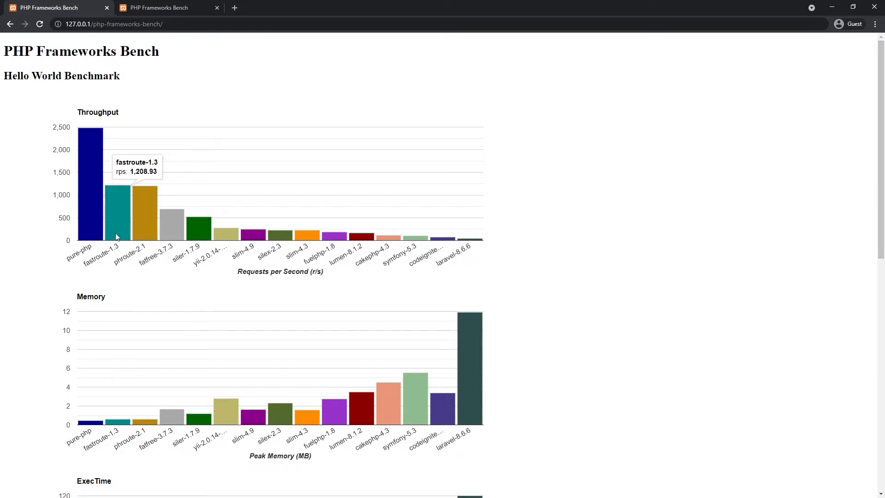
pyautogui.moveTo(177, 233)
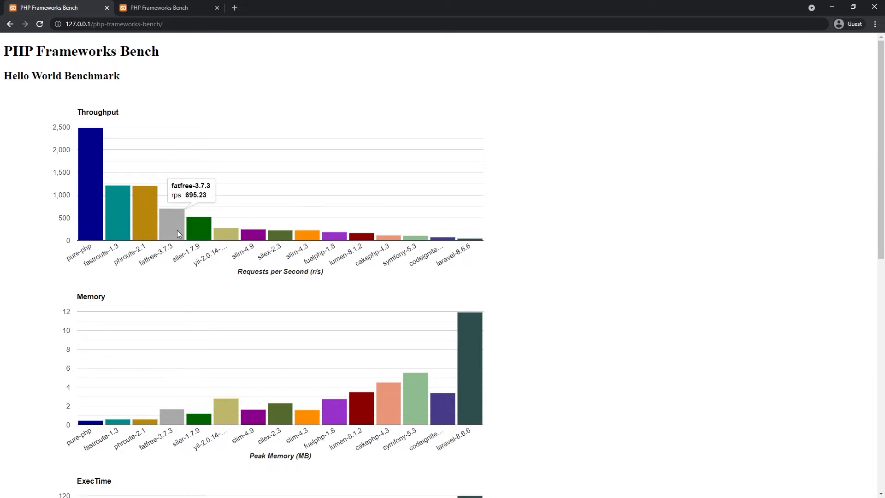
pyautogui.moveTo(206, 237)
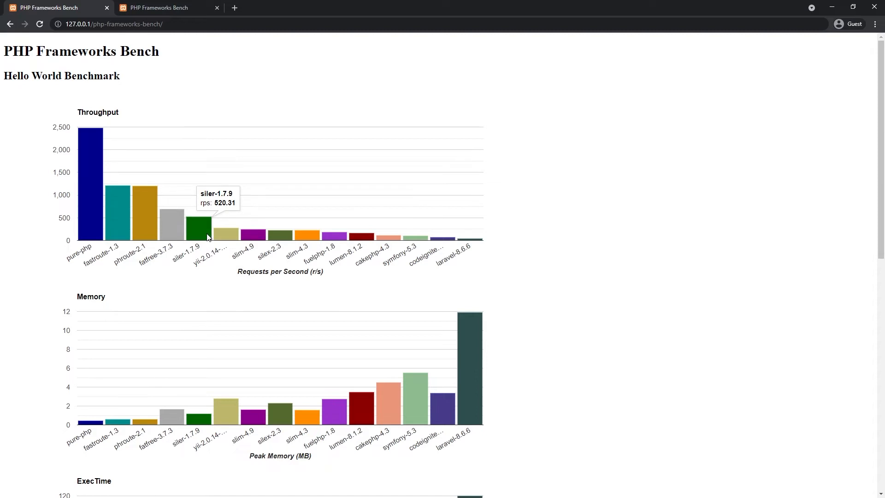
pyautogui.moveTo(232, 237)
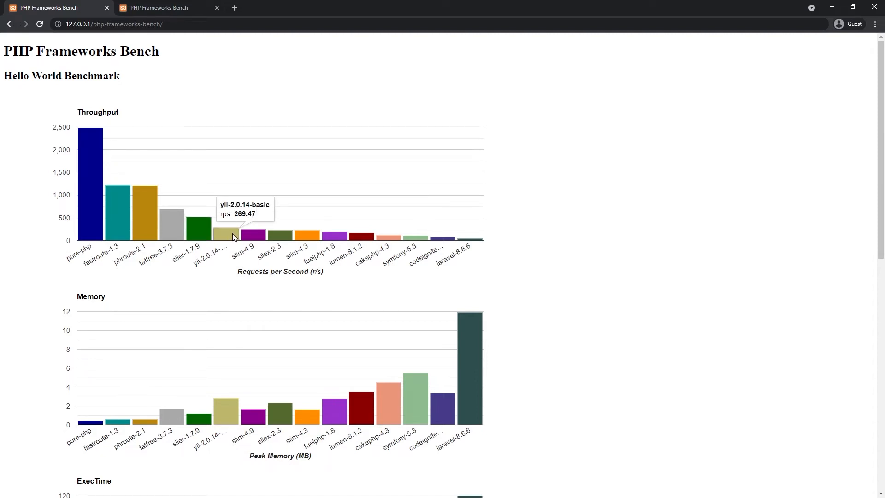
pyautogui.moveTo(226, 236)
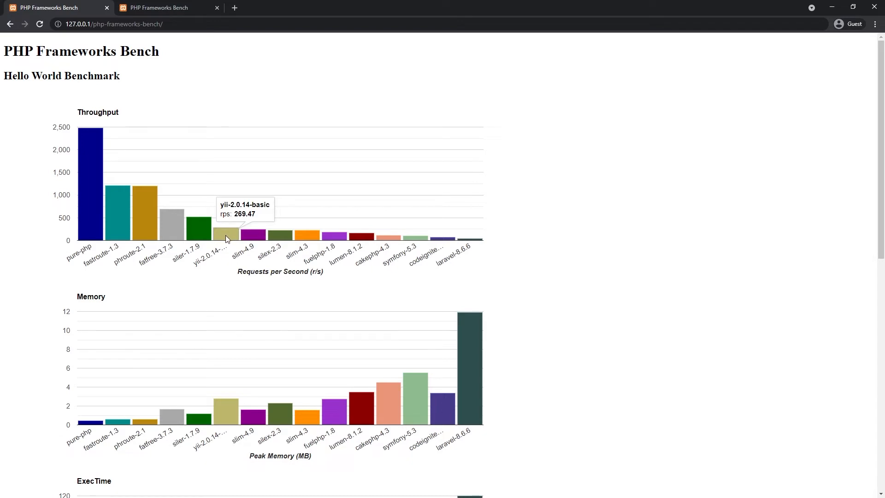
# Switch to the second PHP Frameworks Bench results, where pure-php exceeds 3,000 rps
pyautogui.click(163, 7)
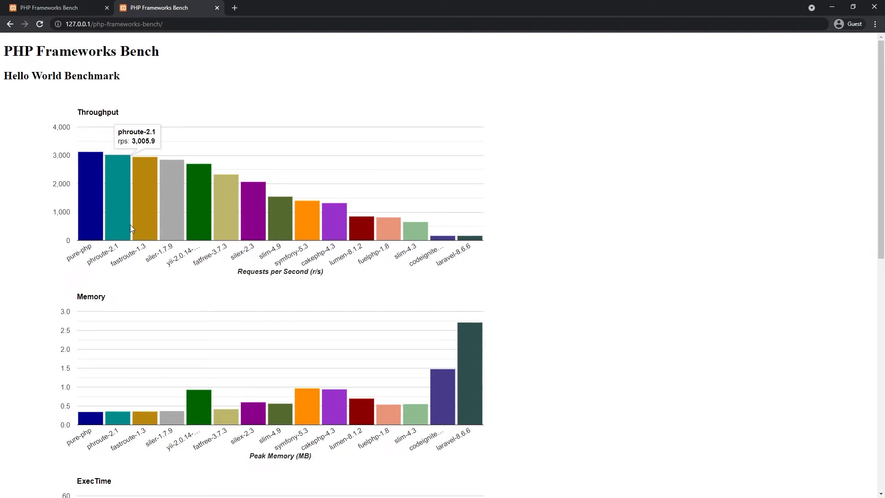
pyautogui.moveTo(185, 213)
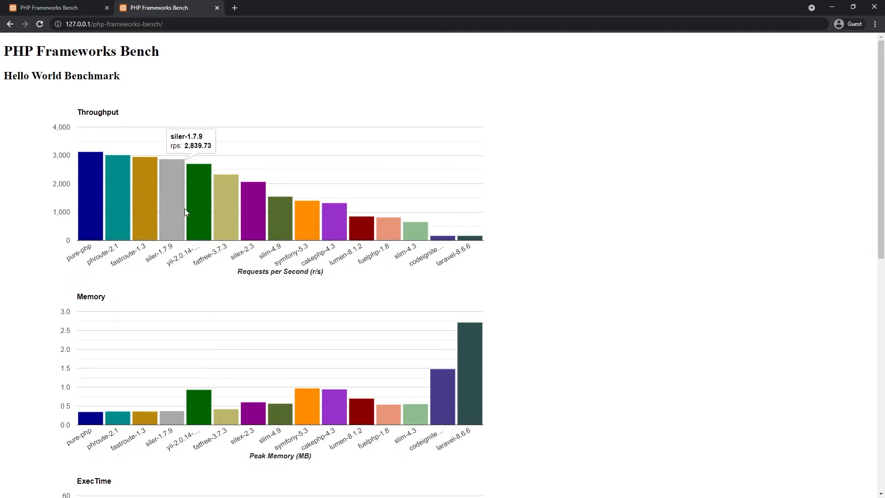
pyautogui.moveTo(201, 204)
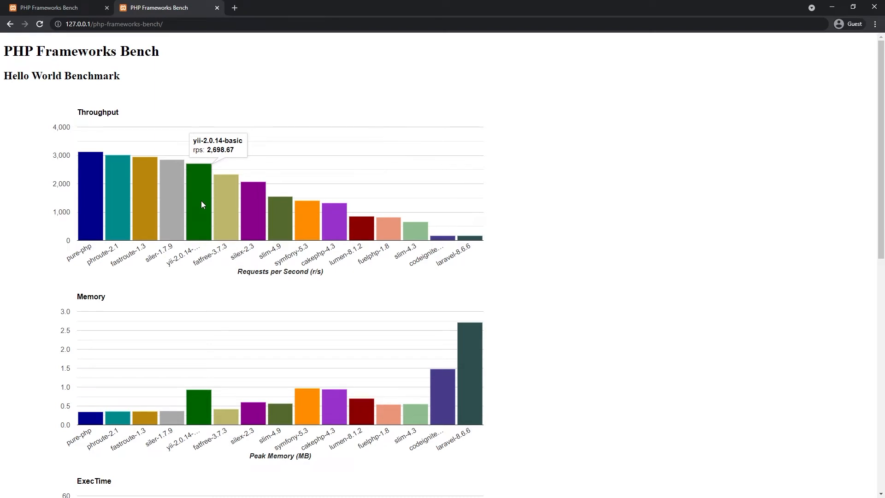
pyautogui.moveTo(230, 212)
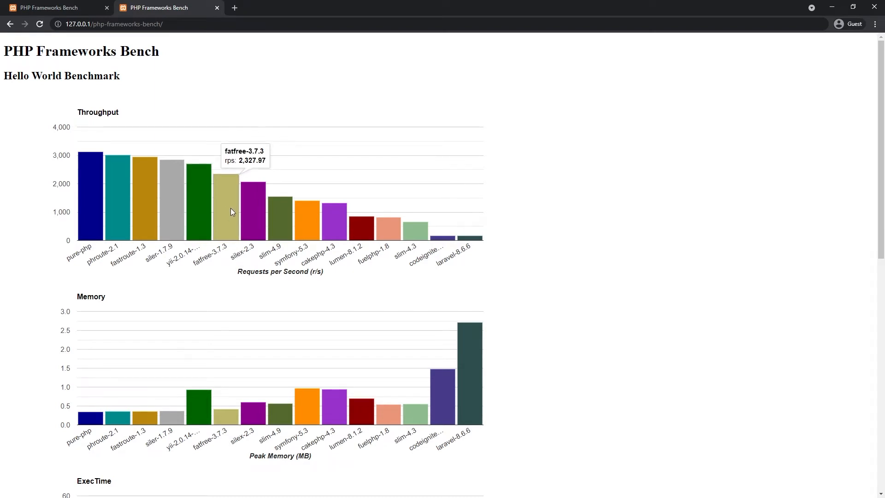
pyautogui.moveTo(352, 229)
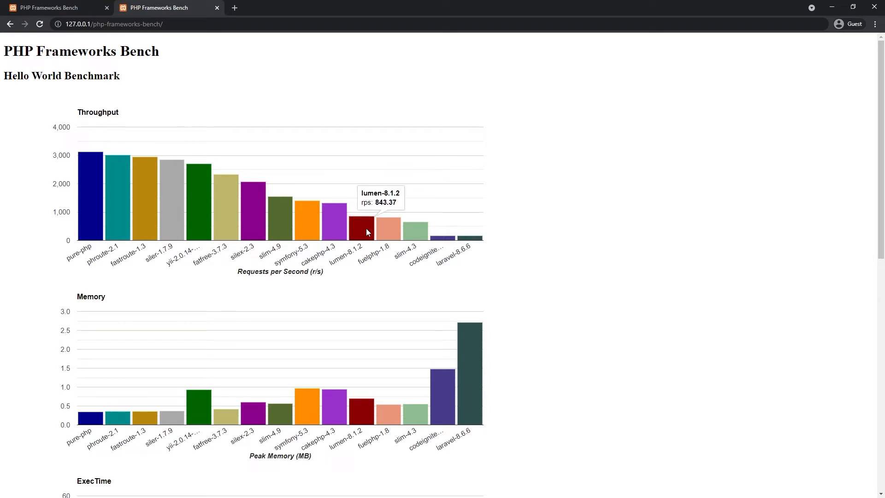
pyautogui.moveTo(452, 238)
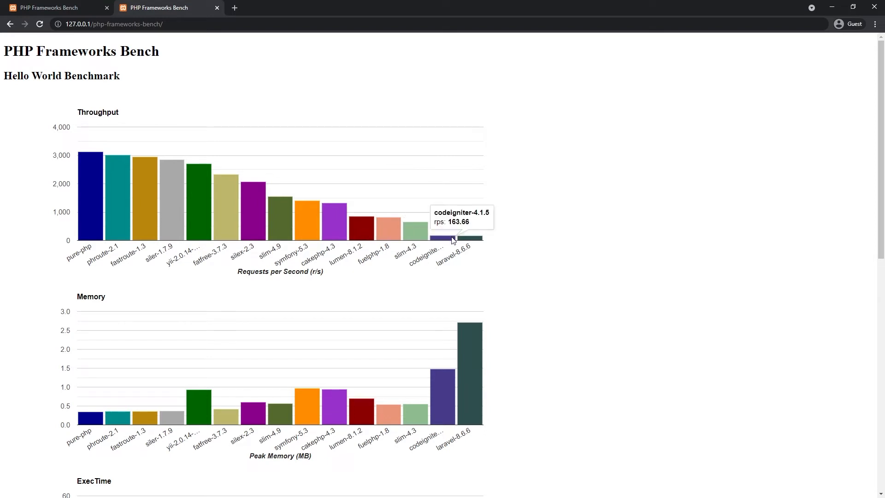
pyautogui.moveTo(468, 241)
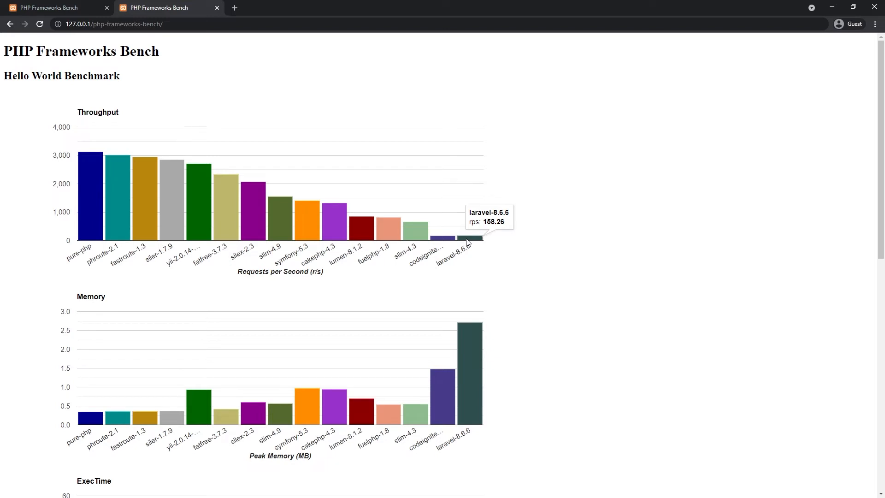
pyautogui.moveTo(159, 110)
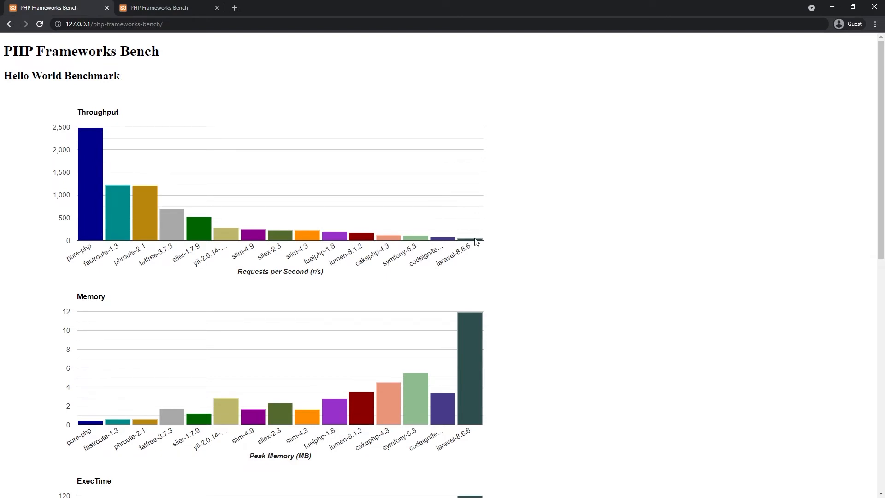
pyautogui.moveTo(474, 240)
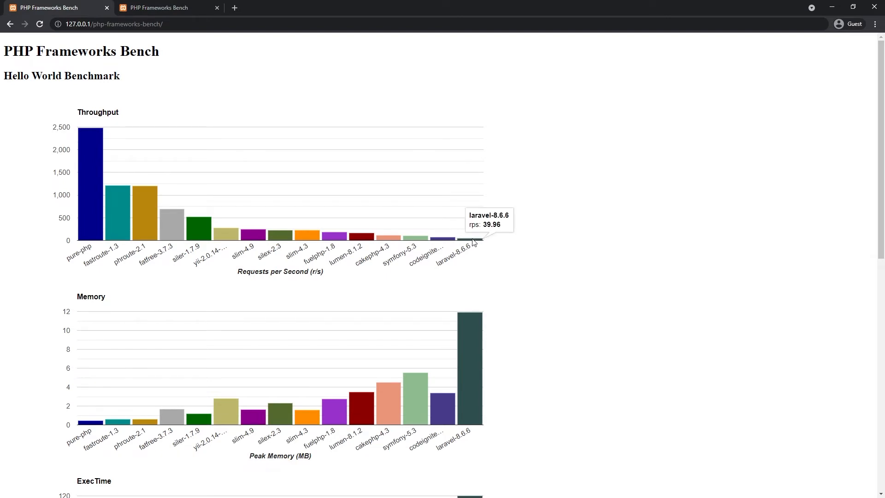
pyautogui.click(163, 8)
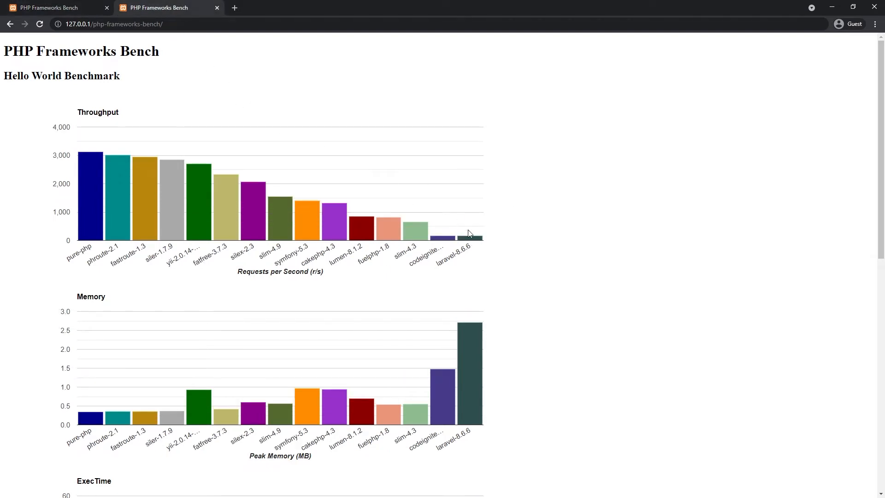
pyautogui.moveTo(443, 236)
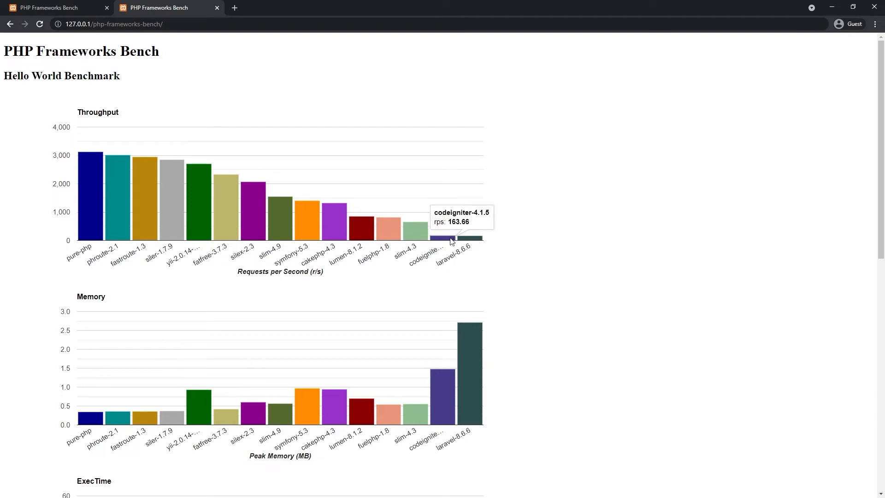
pyautogui.moveTo(165, 193)
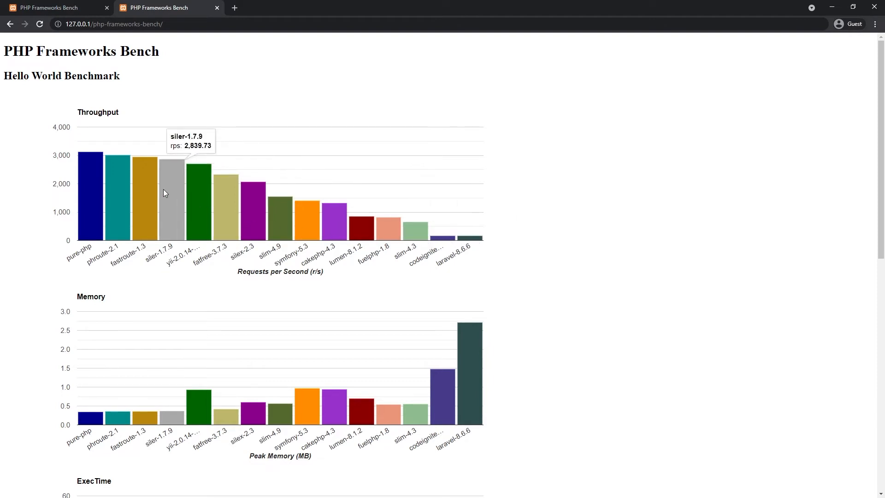
pyautogui.moveTo(196, 202)
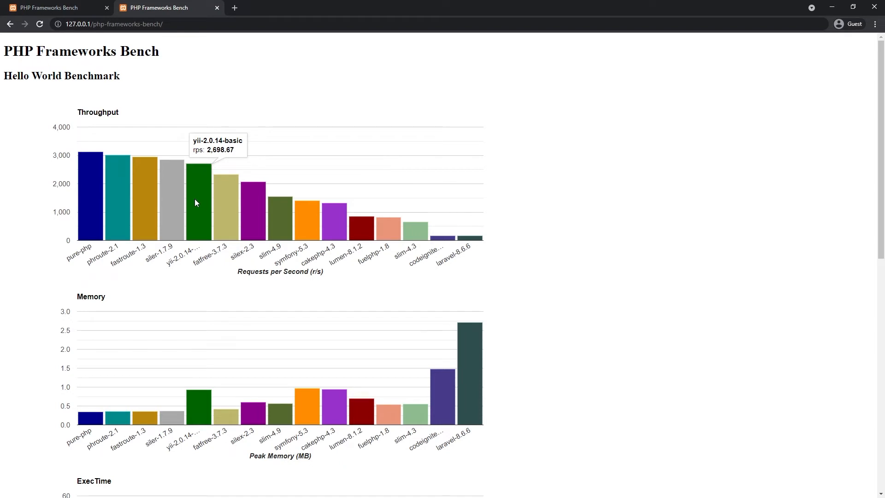
pyautogui.moveTo(208, 225)
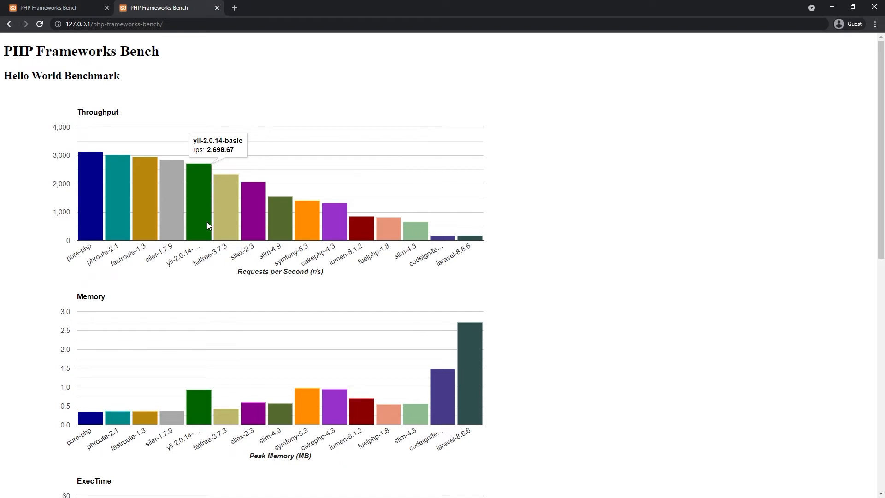
pyautogui.moveTo(357, 244)
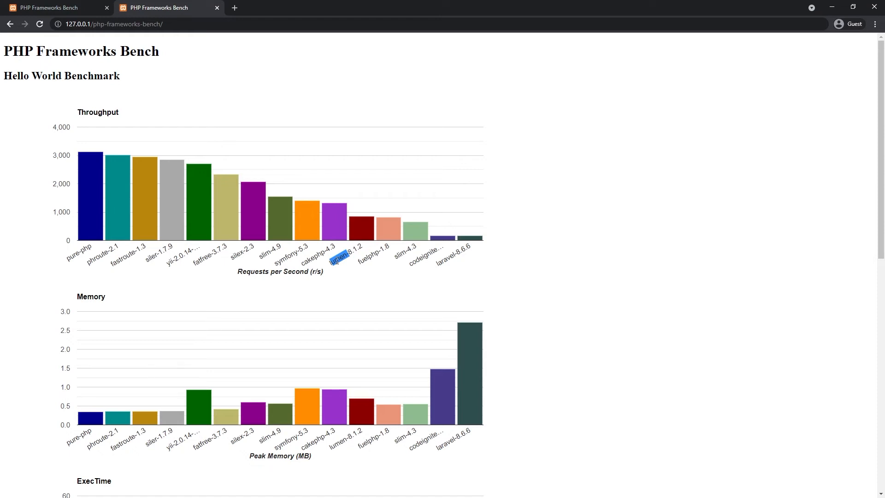
pyautogui.moveTo(278, 221)
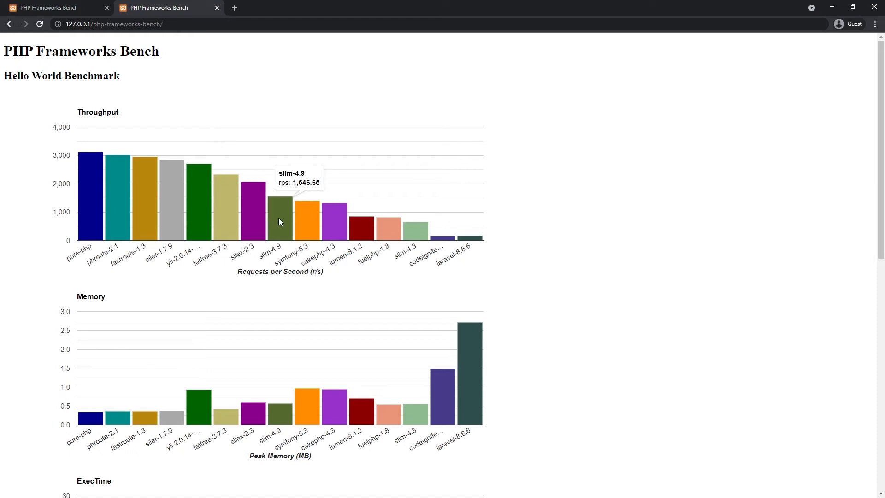
pyautogui.moveTo(274, 248)
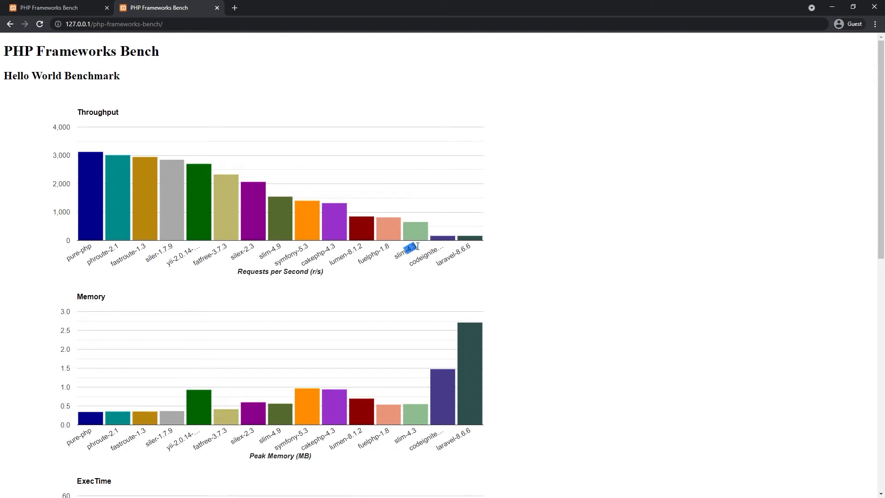
pyautogui.moveTo(339, 269)
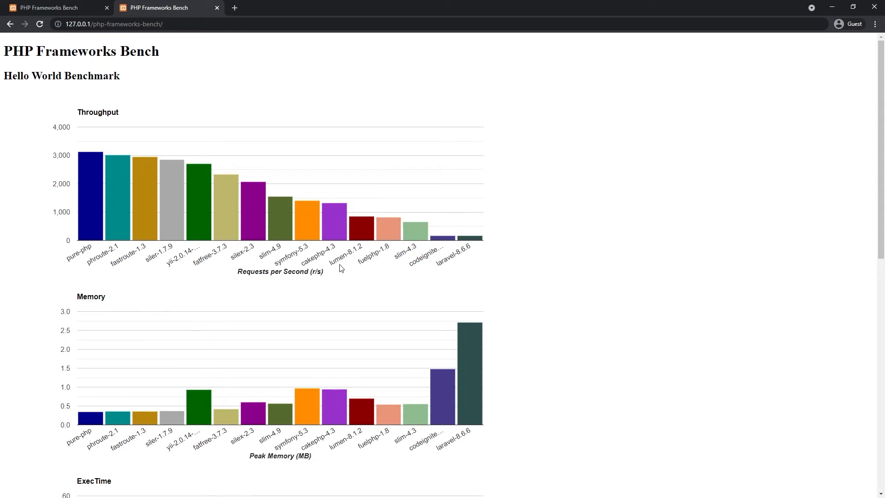
# Scroll through the Memory and ExecTime benchmark charts to compare framework results
pyautogui.scroll(-3)
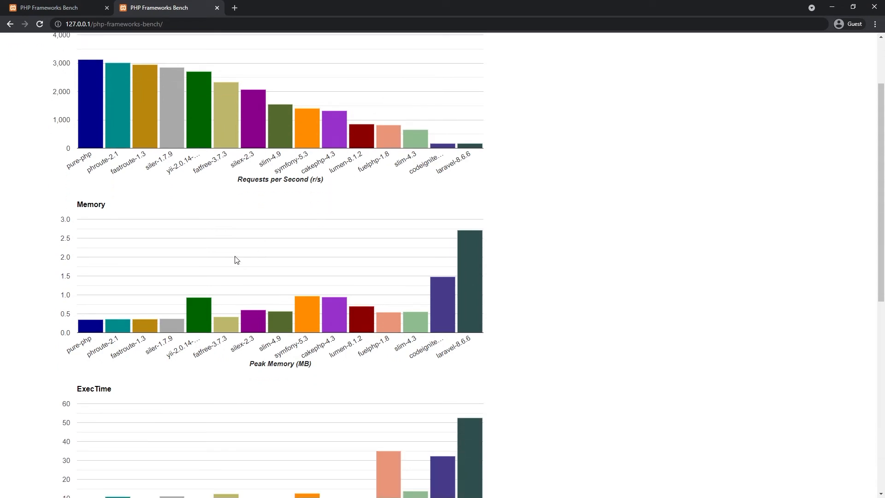
pyautogui.scroll(-3)
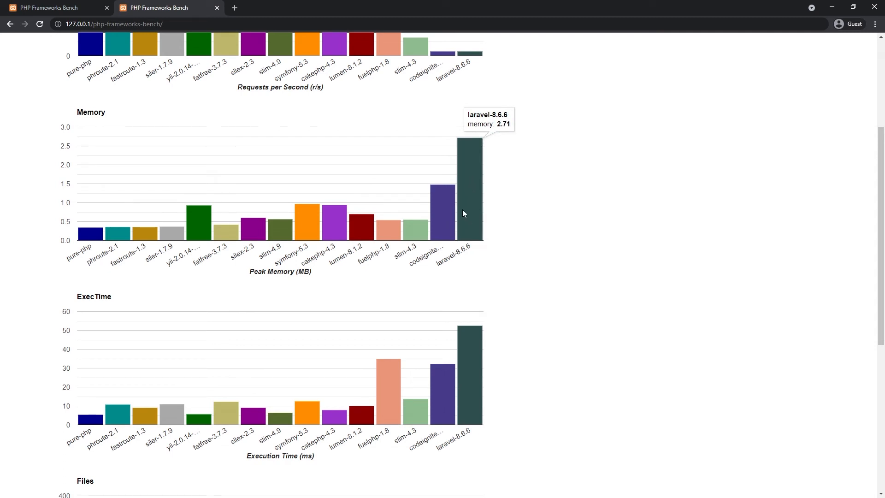
pyautogui.moveTo(441, 217)
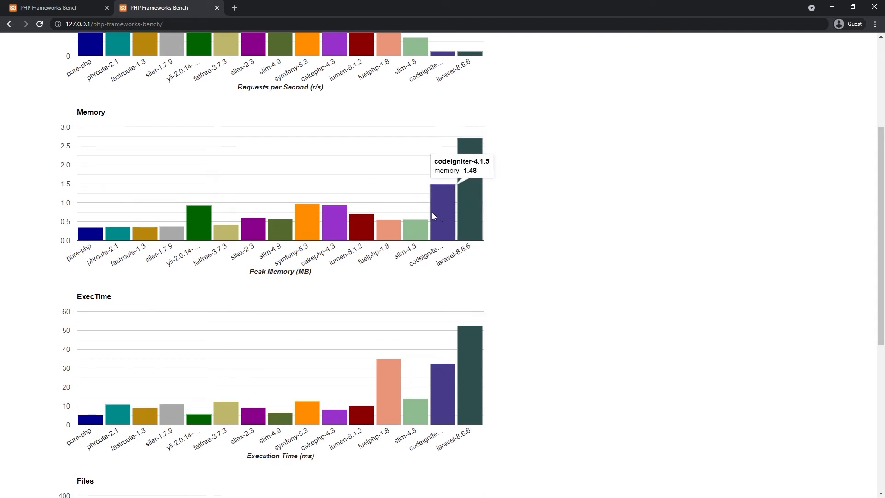
pyautogui.moveTo(334, 219)
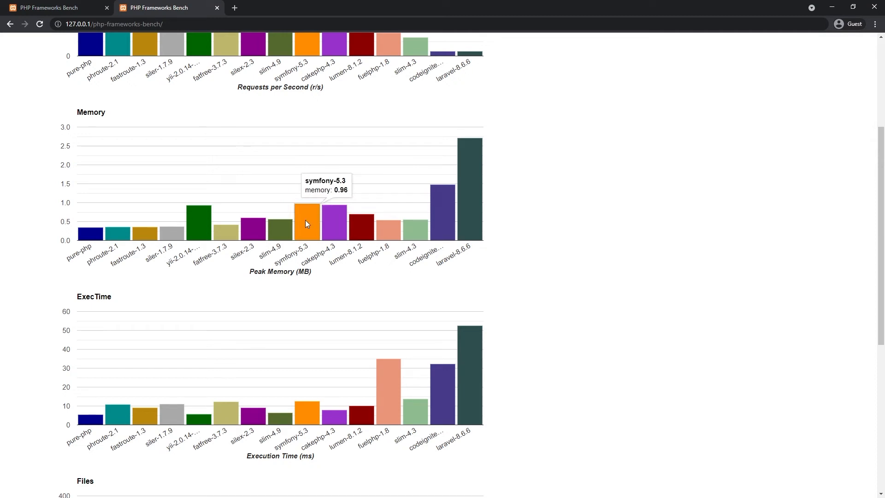
pyautogui.moveTo(241, 283)
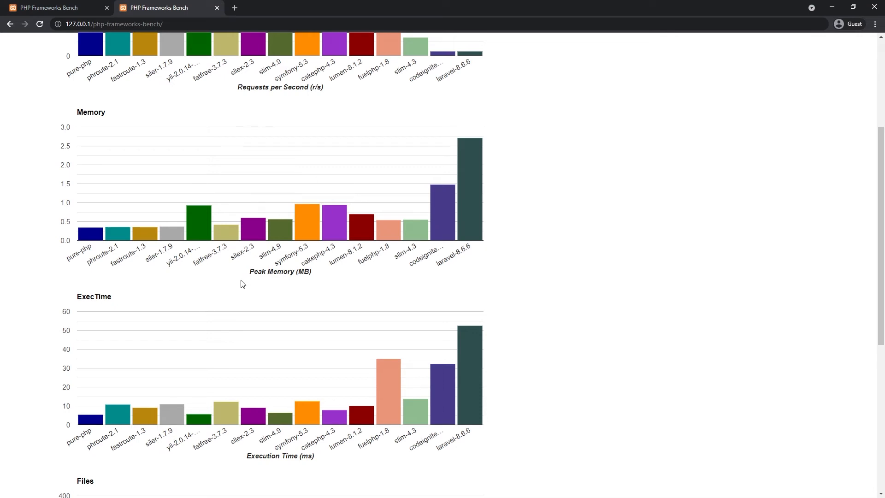
pyautogui.scroll(-3)
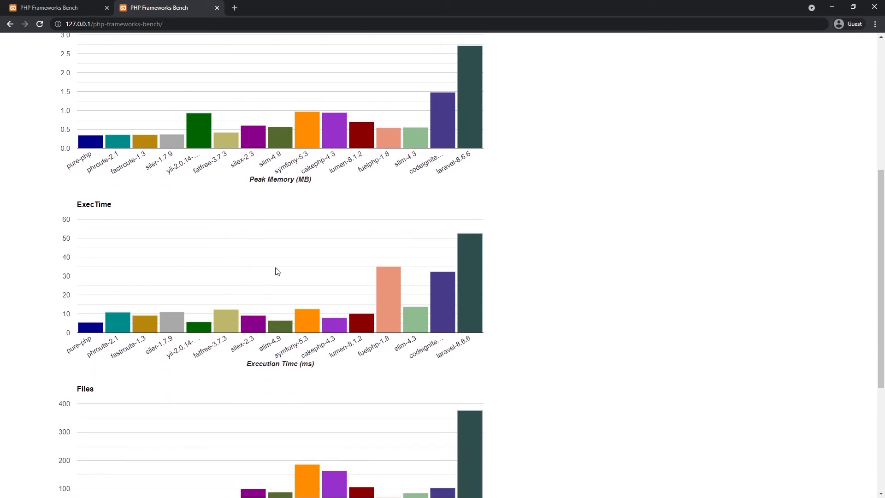
pyautogui.moveTo(177, 323)
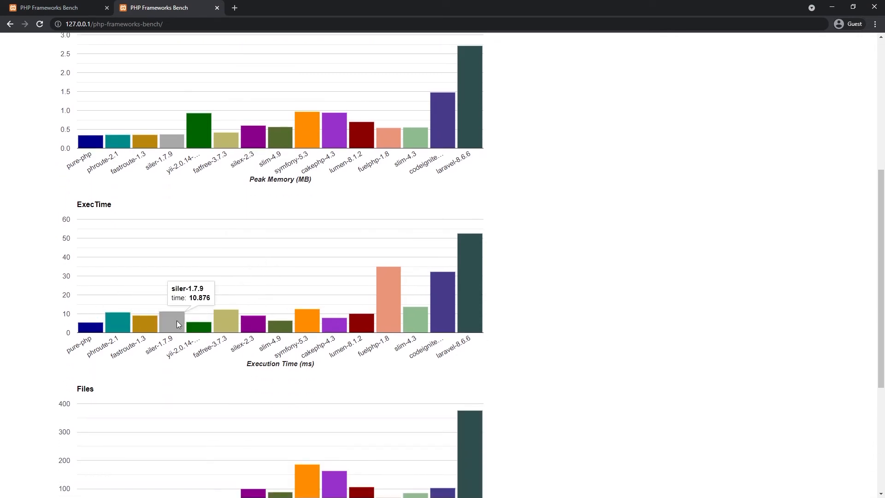
pyautogui.moveTo(384, 321)
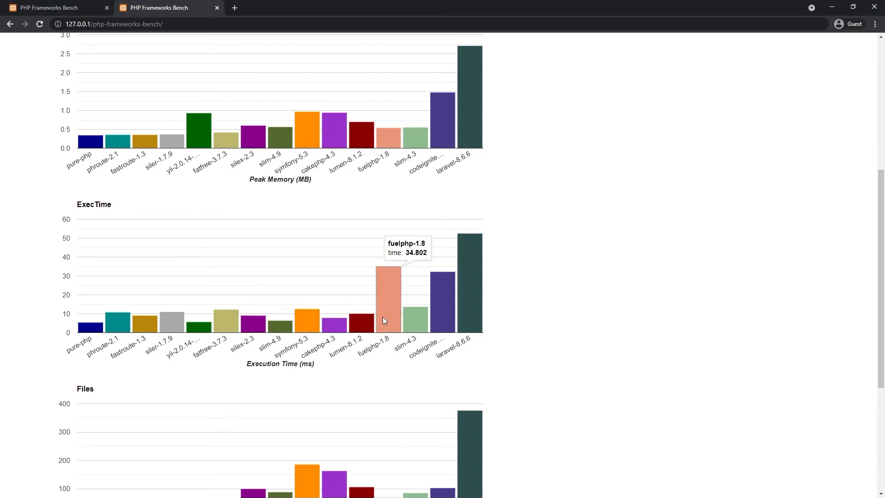
pyautogui.moveTo(439, 318)
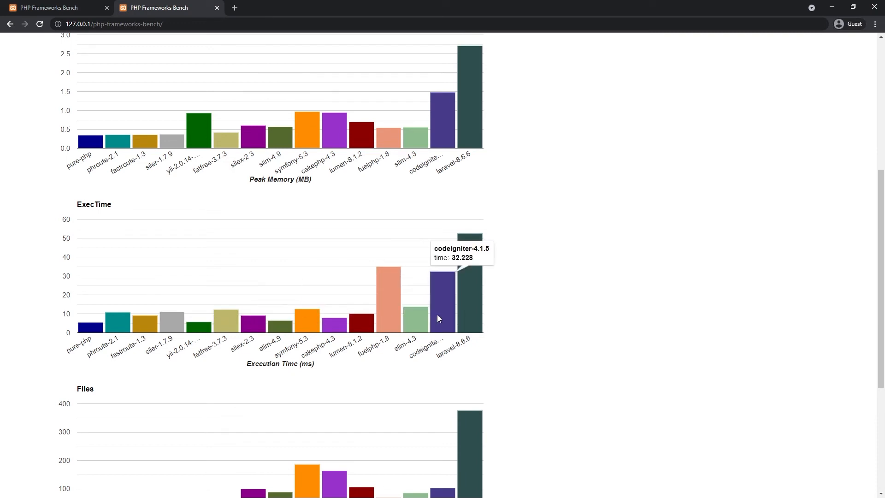
pyautogui.moveTo(369, 324)
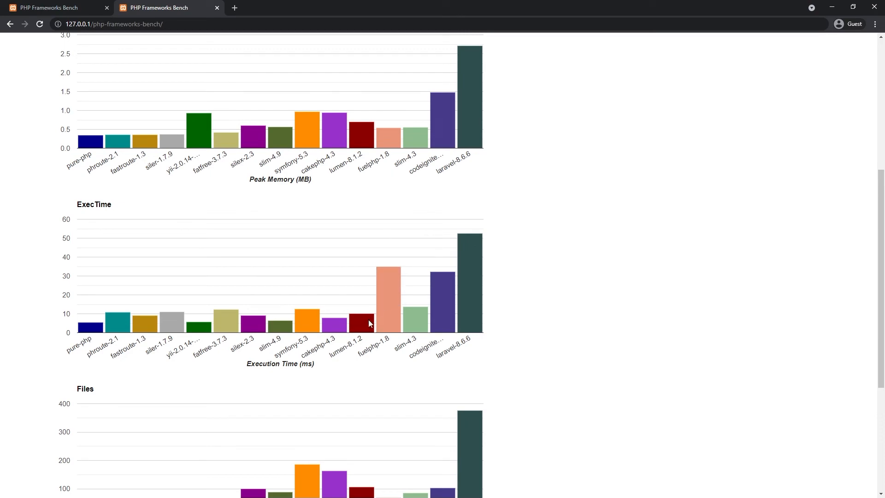
pyautogui.scroll(3)
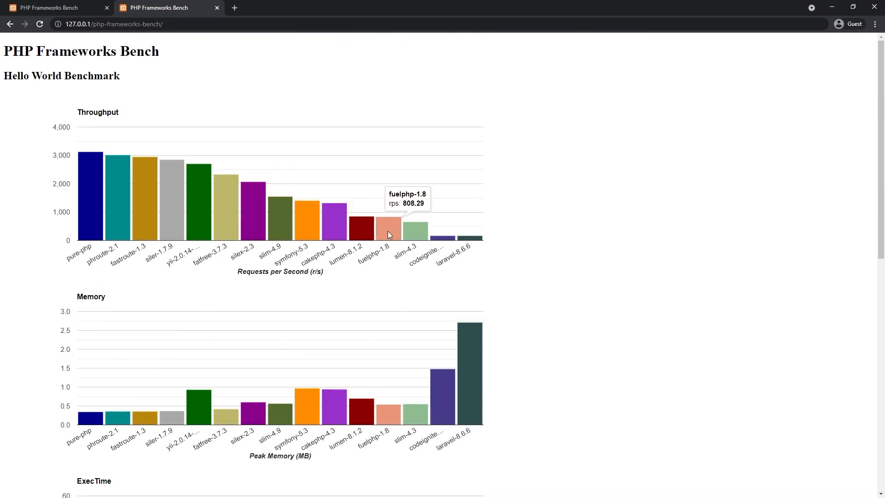
pyautogui.moveTo(383, 231)
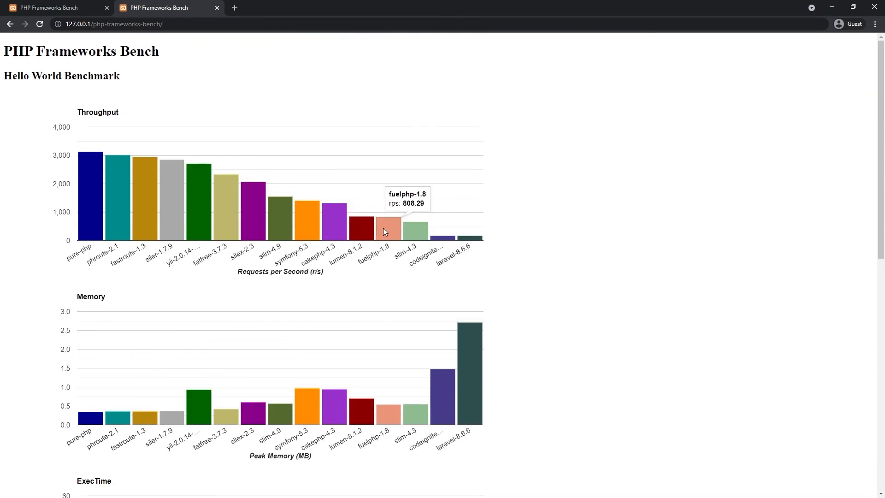
pyautogui.scroll(-3)
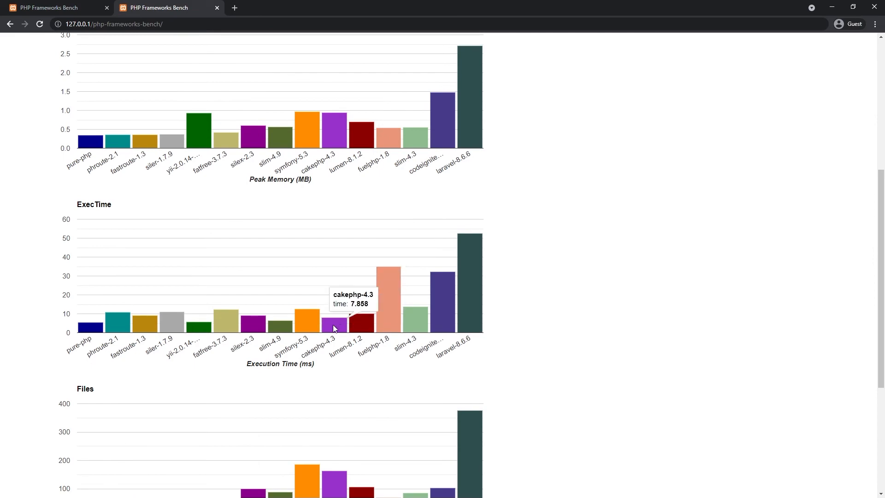
pyautogui.moveTo(145, 329)
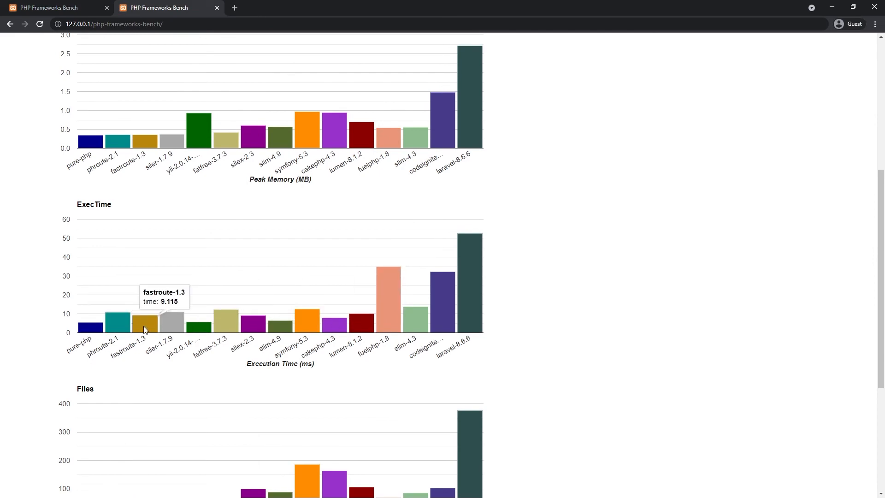
pyautogui.scroll(3)
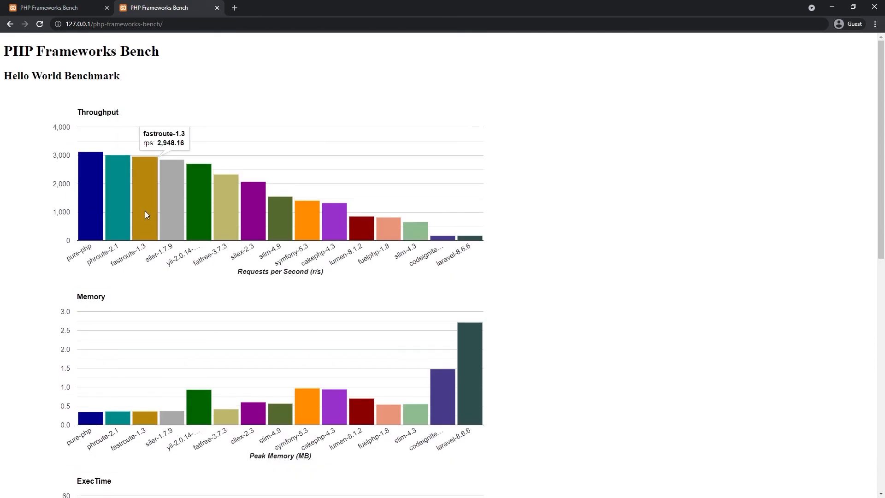
pyautogui.moveTo(174, 270)
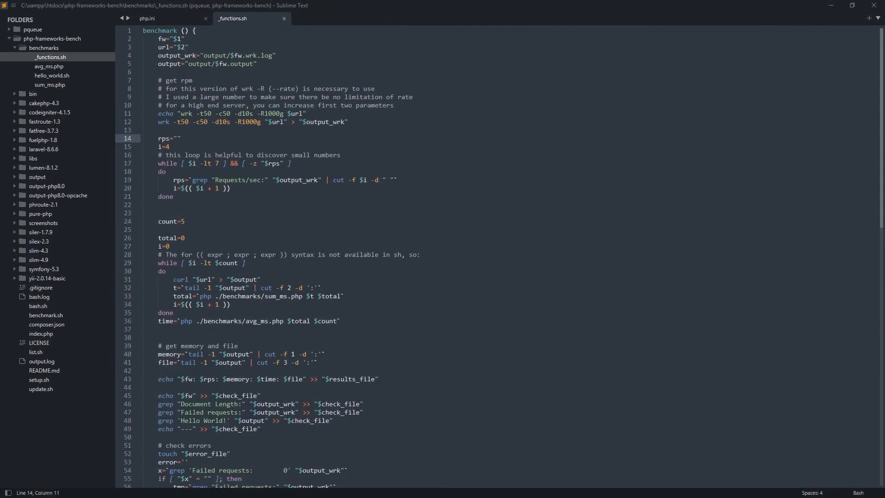
# Select the wrk -d10s duration option in _functions.sh, then bring up php.ini
pyautogui.click(181, 138)
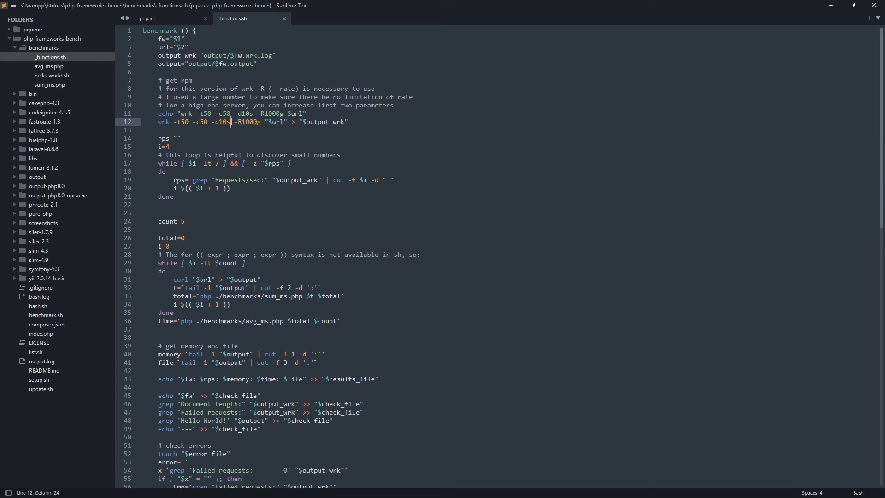
pyautogui.doubleClick(222, 122)
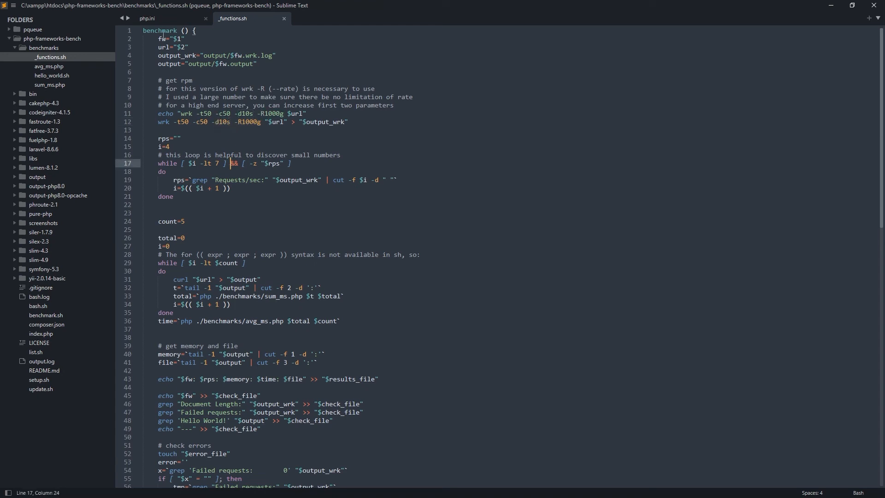
pyautogui.click(147, 18)
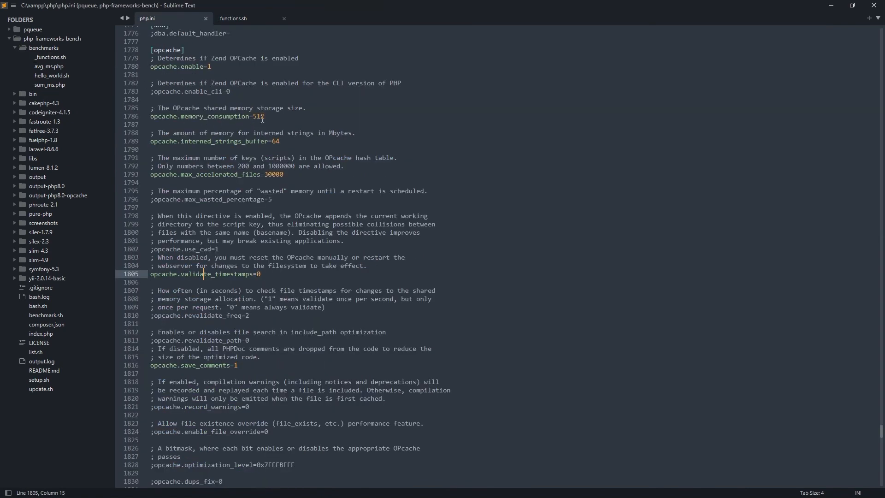
# Inspect php.ini's memory_consumption and validate_timestamps, then open cakephp-4.3/composer.json
pyautogui.doubleClick(198, 65)
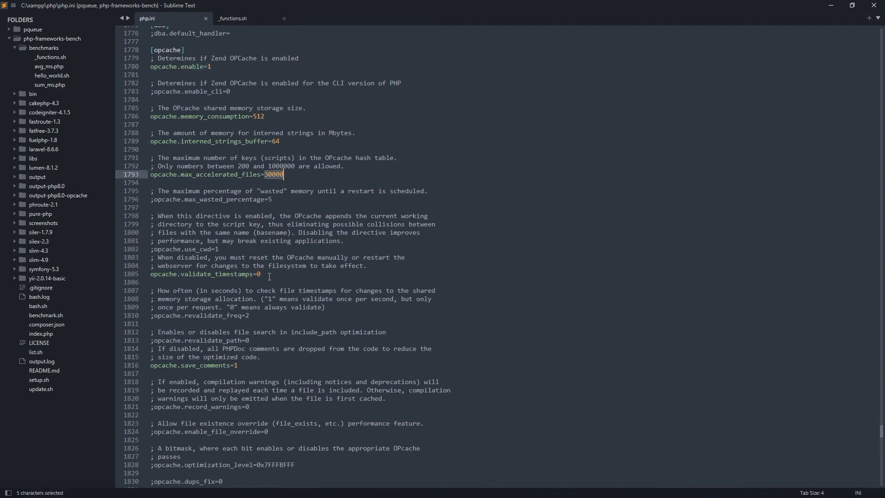
pyautogui.doubleClick(209, 274)
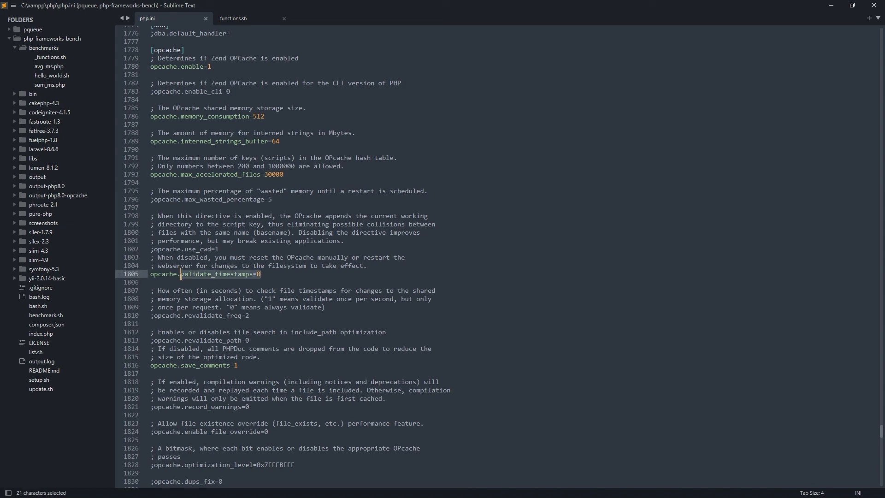
pyautogui.click(262, 274)
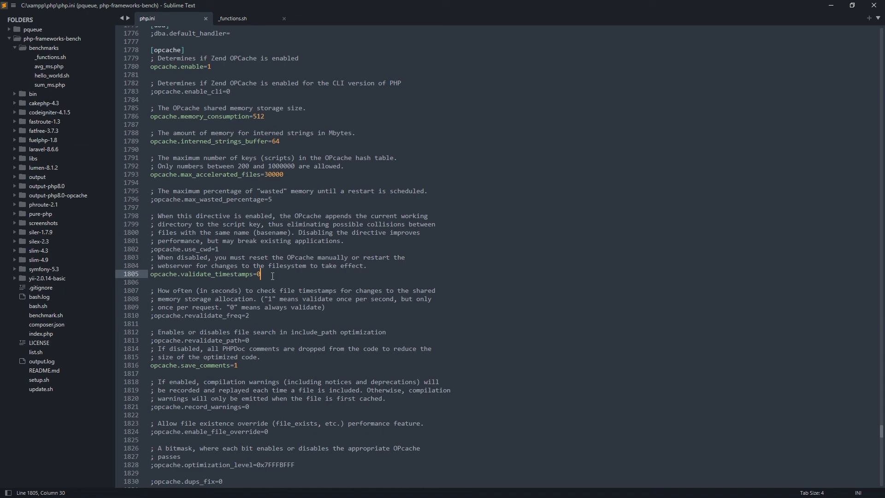
pyautogui.click(44, 102)
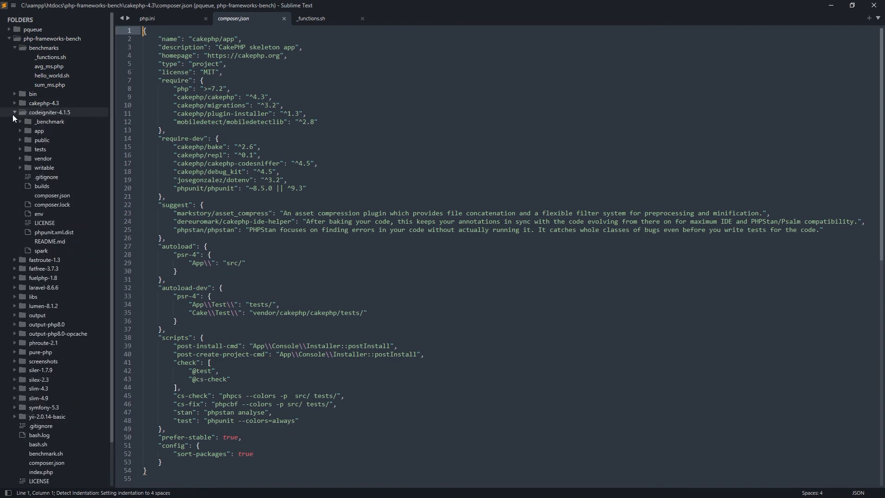
# Open composer.json under codeigniter-4.1.5 and expand the siler-1.7.9 folder in the sidebar
pyautogui.click(52, 195)
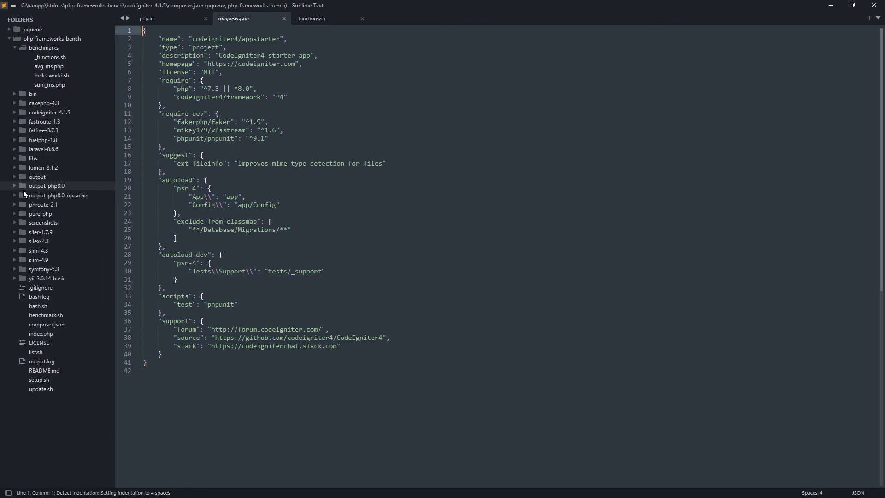
pyautogui.click(41, 231)
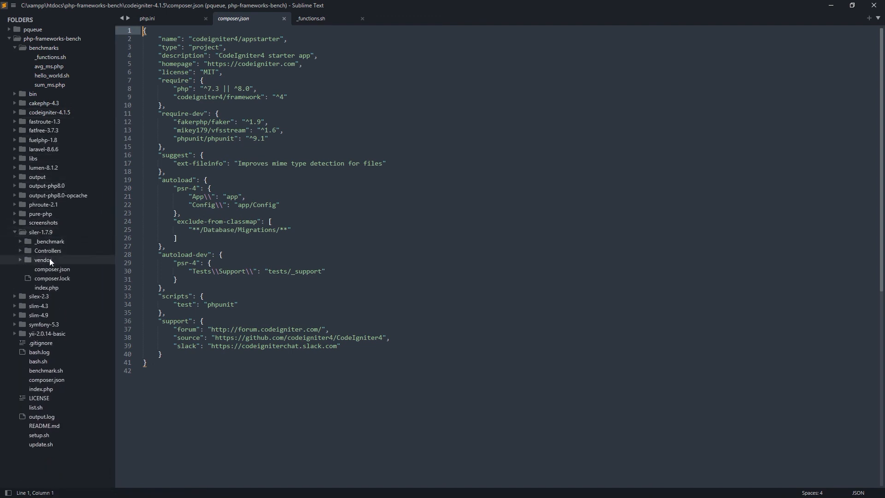